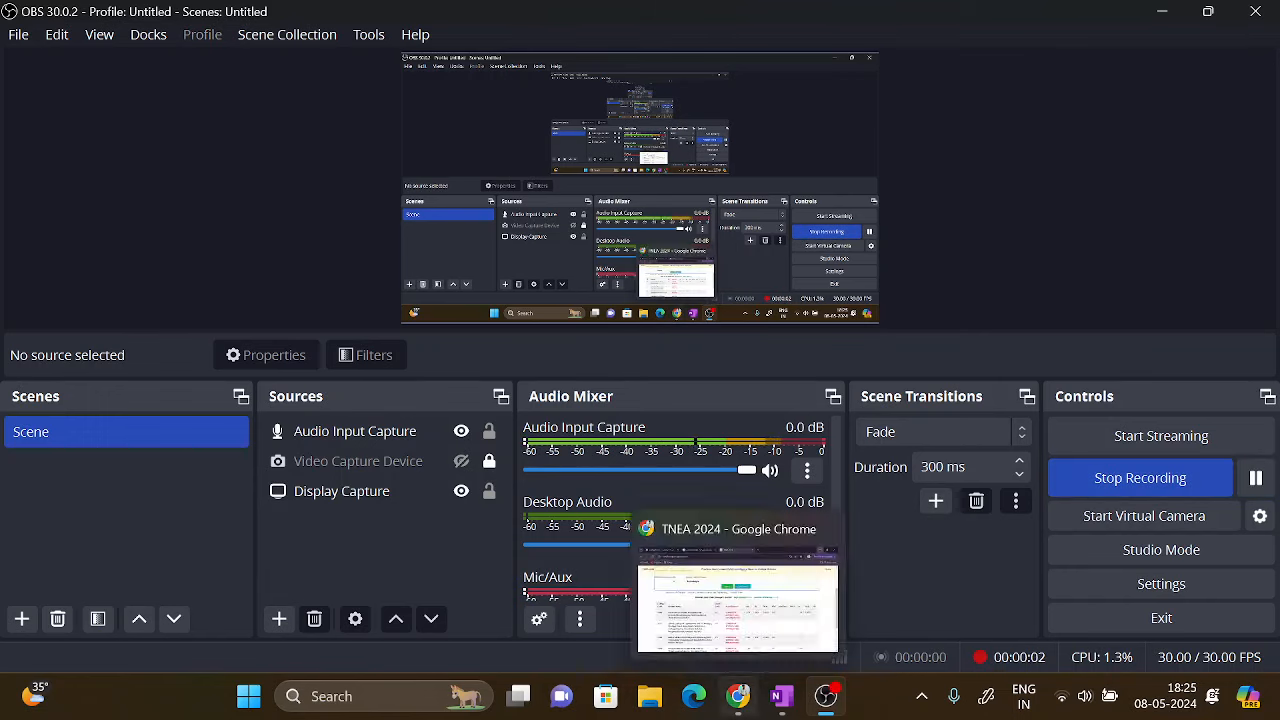
Bring the OneNote expected cutoff page forward and select the pink pen
left_click(782, 696)
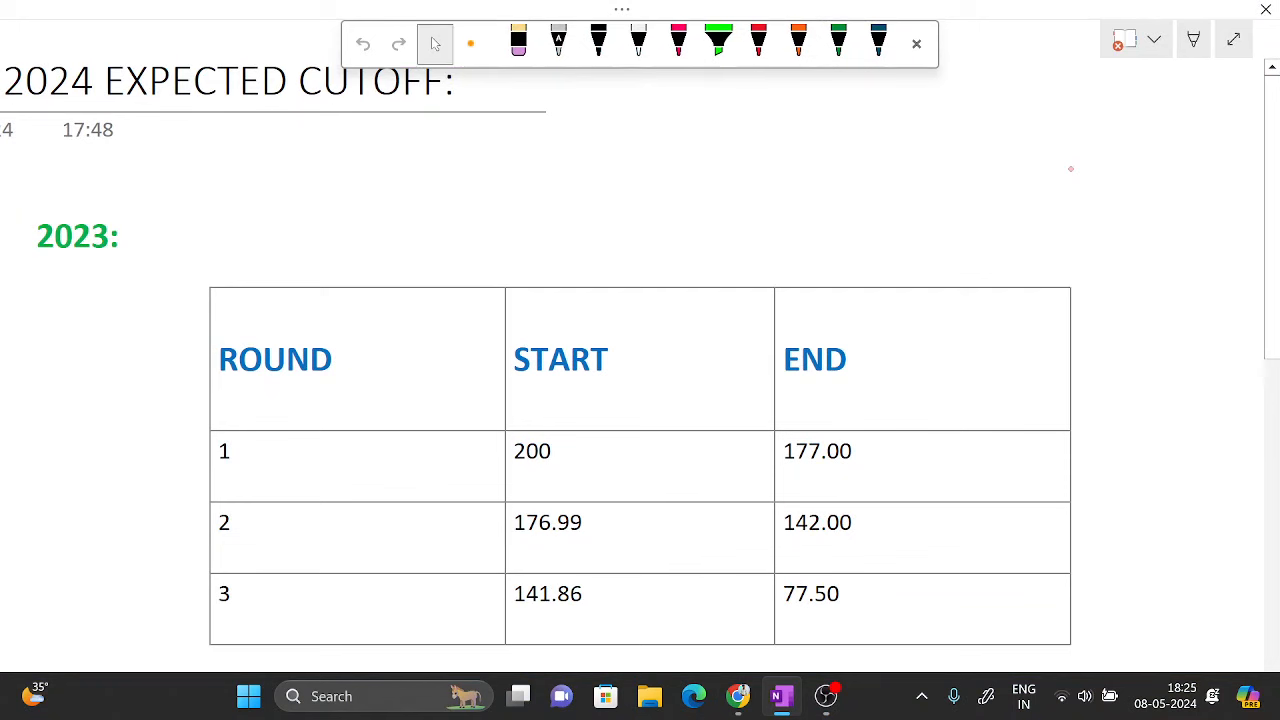
left_click(678, 43)
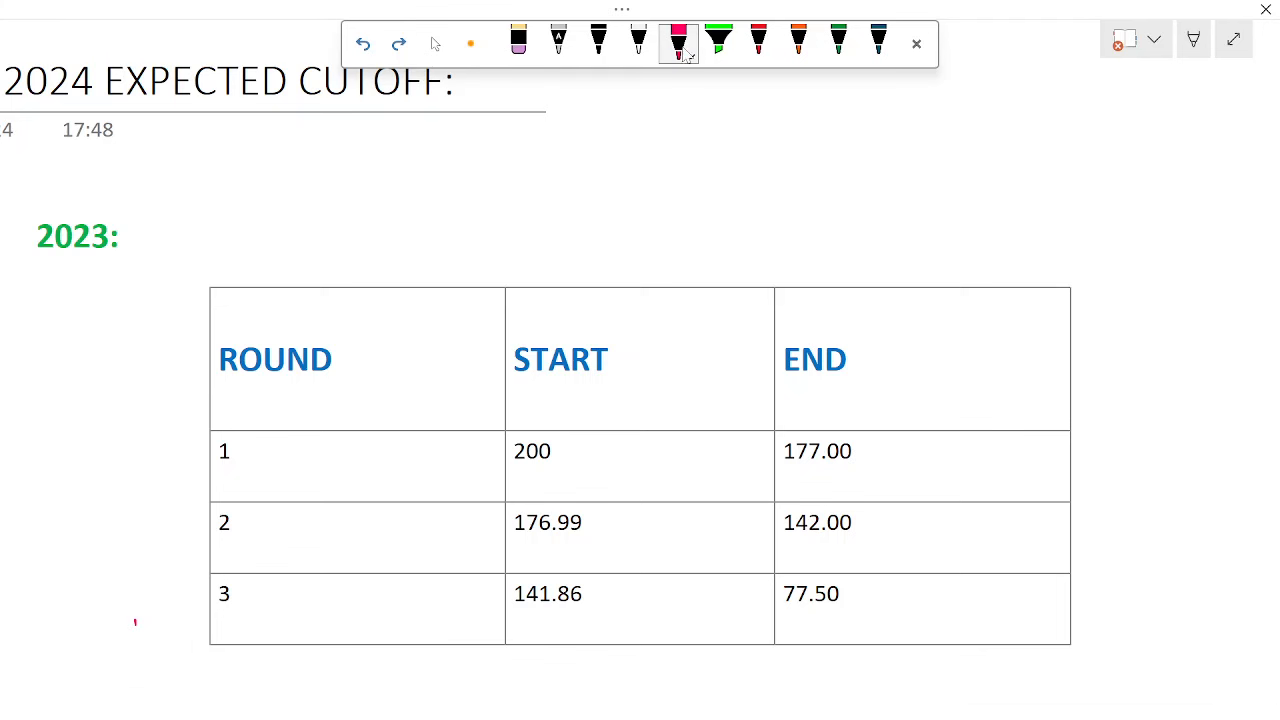
Switch to red ink, undo the circle around 2023, and circle round 1
left_click(758, 42)
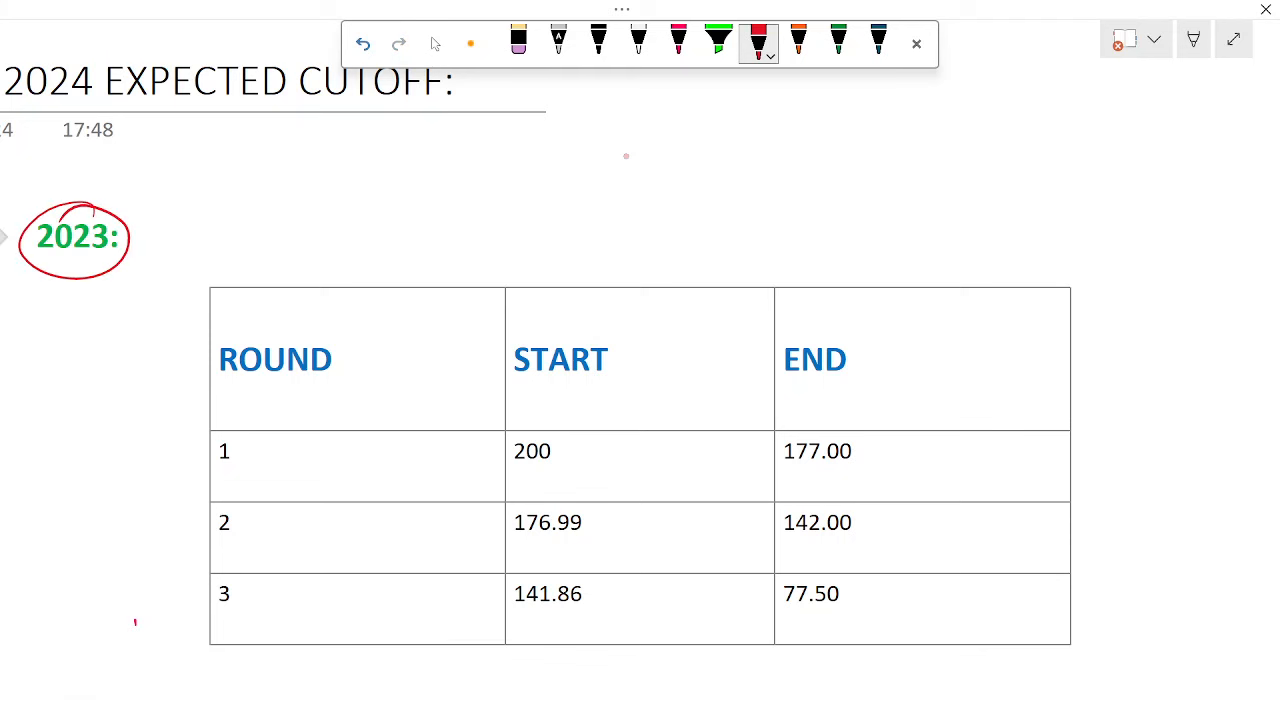
left_click(363, 43)
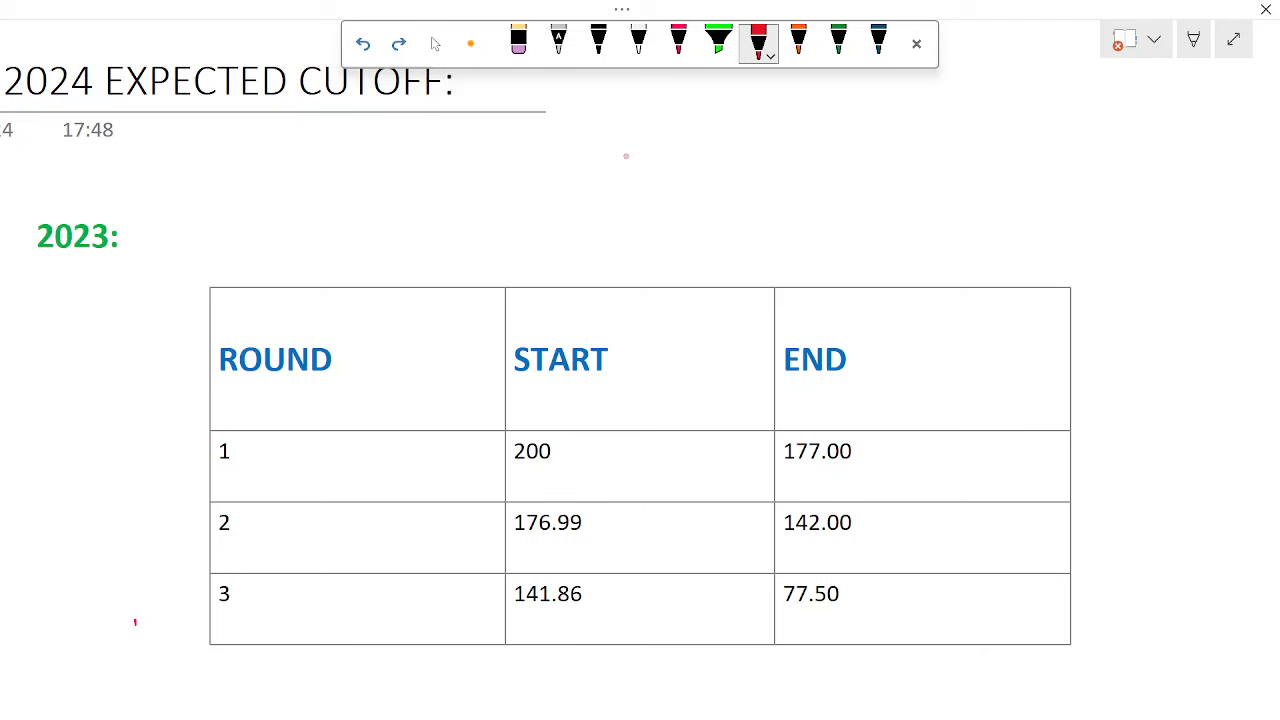
left_click_drag(368, 195, 485, 190)
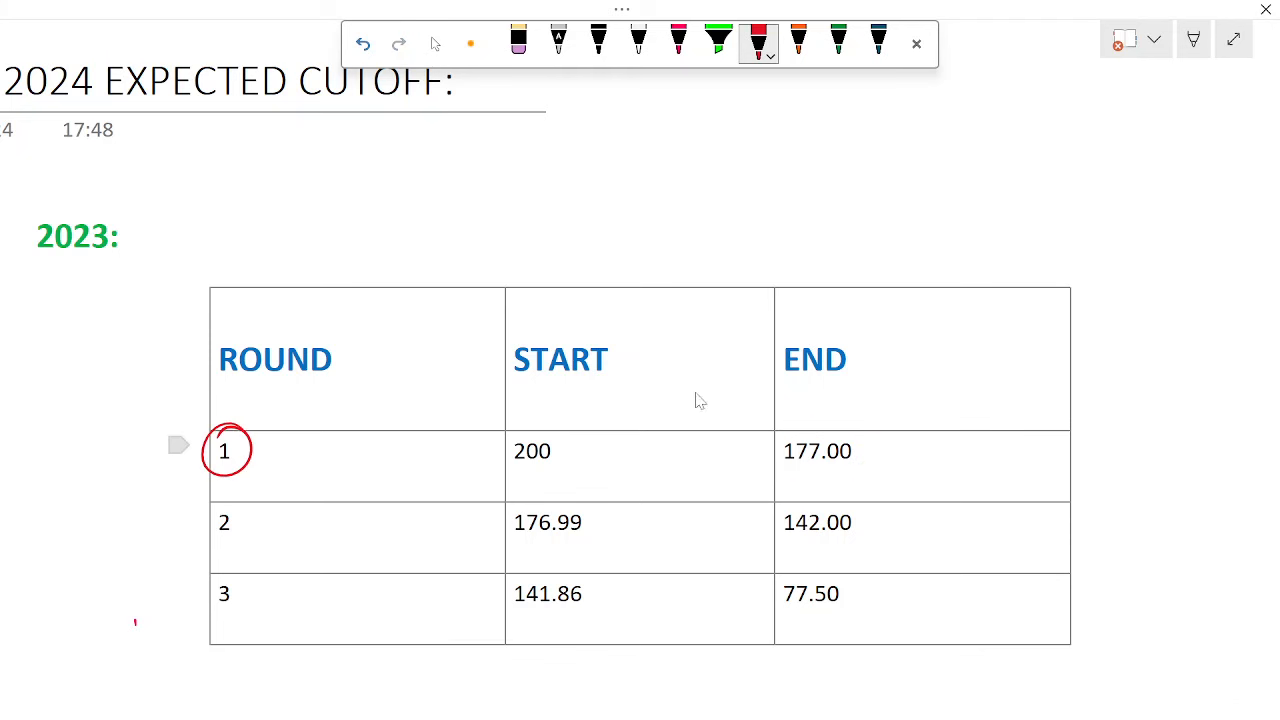
Replace the round 1 circle with red ticks beside 200, 177.00 and 176.99
left_click(363, 44)
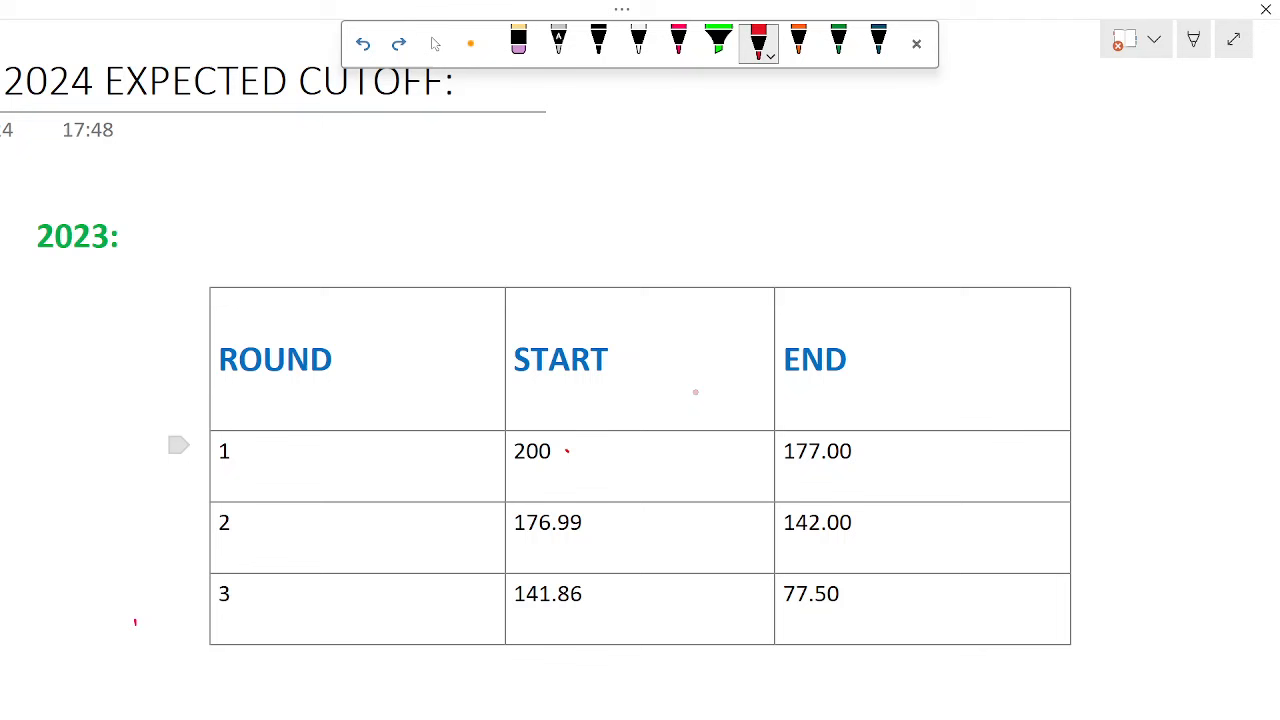
left_click_drag(575, 460, 605, 435)
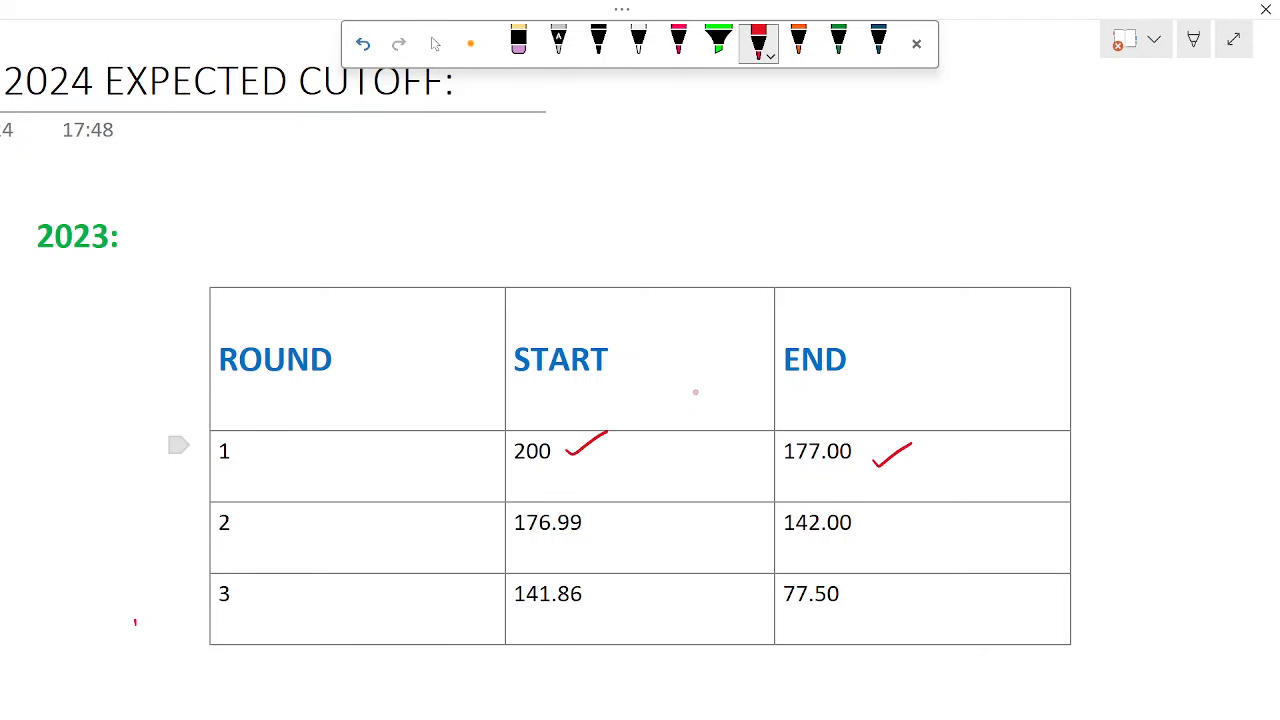
left_click_drag(582, 546, 617, 520)
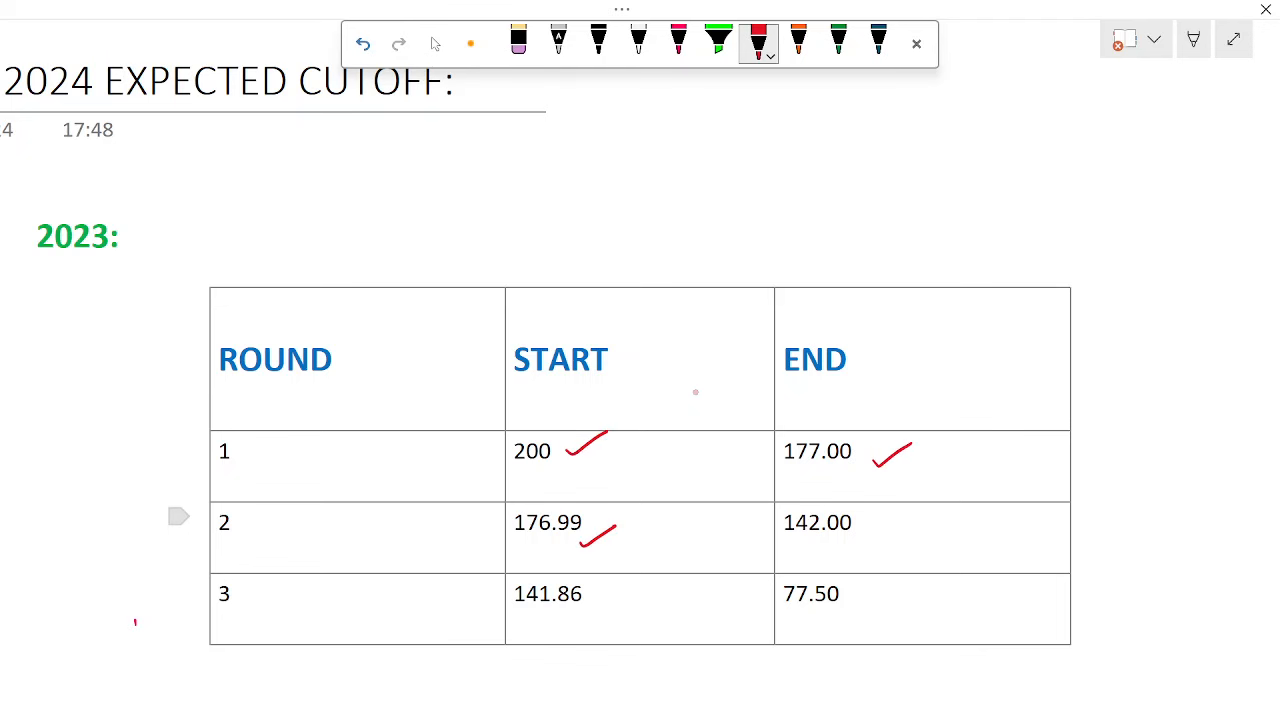
left_click_drag(790, 500, 850, 540)
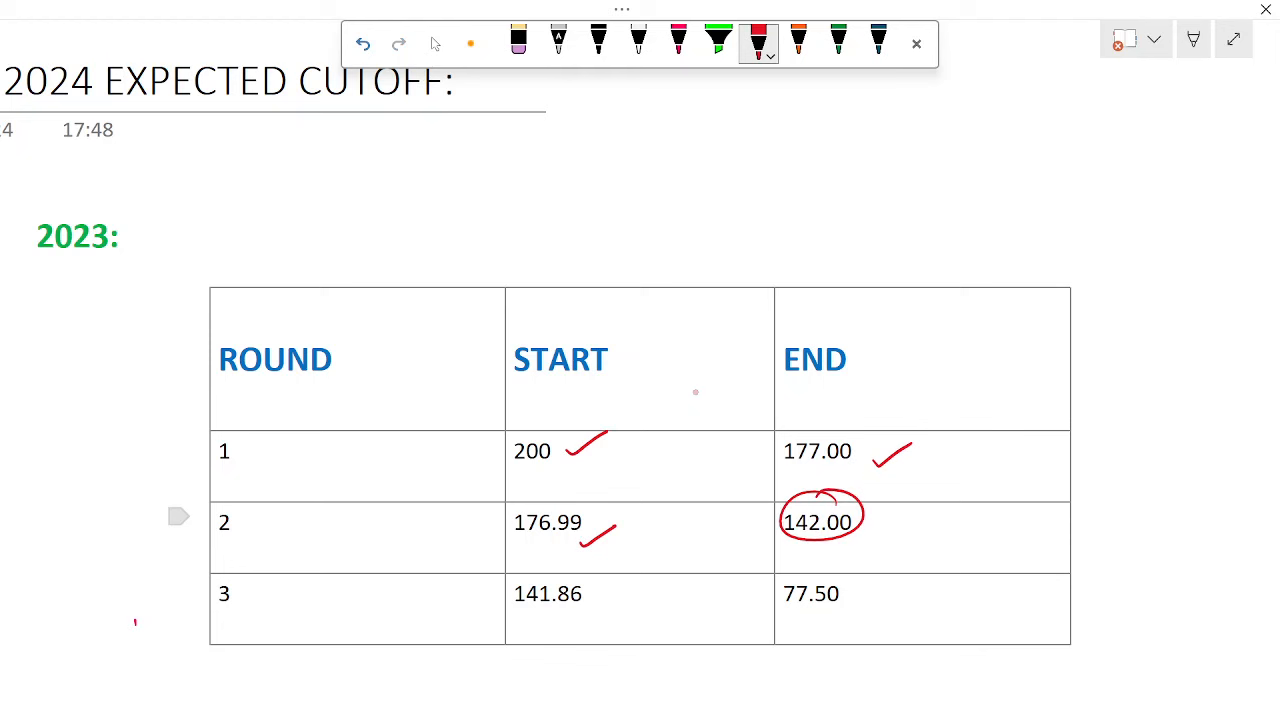
left_click(363, 44)
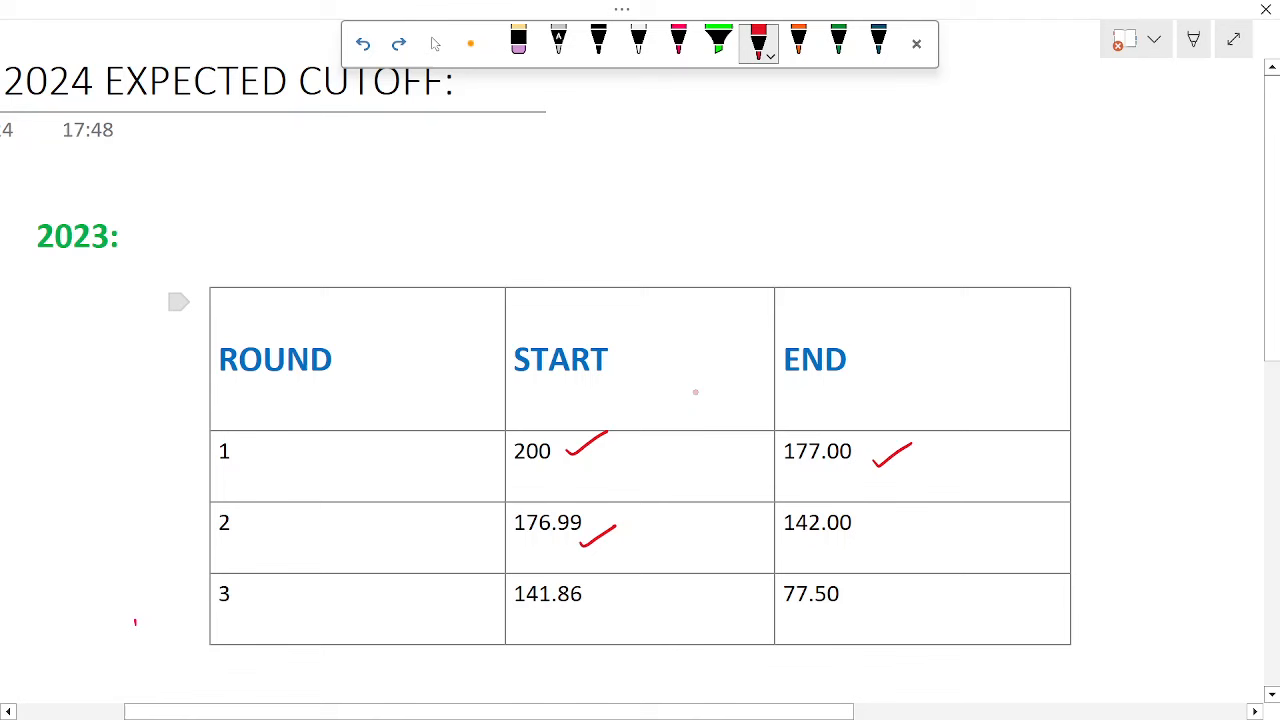
left_click_drag(790, 575, 840, 610)
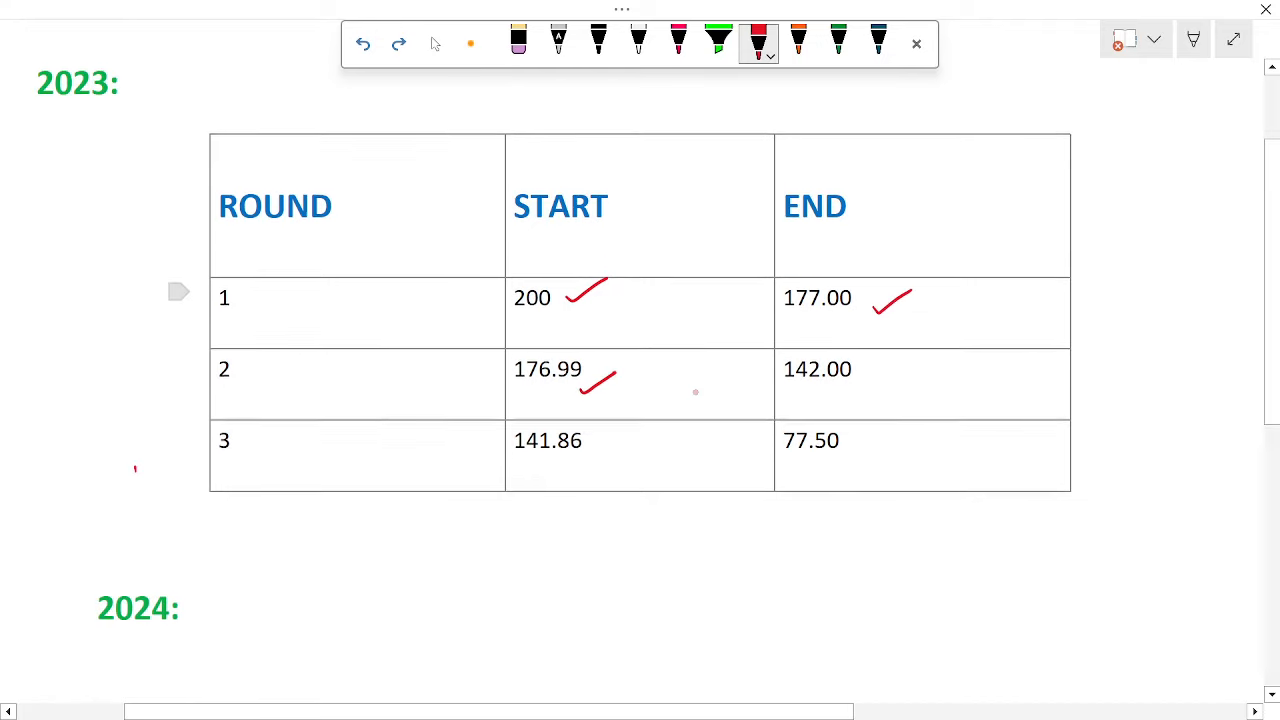
Remove the stray red scribble, choose green ink, and undo a test circle on 175.00
scroll("down", 3)
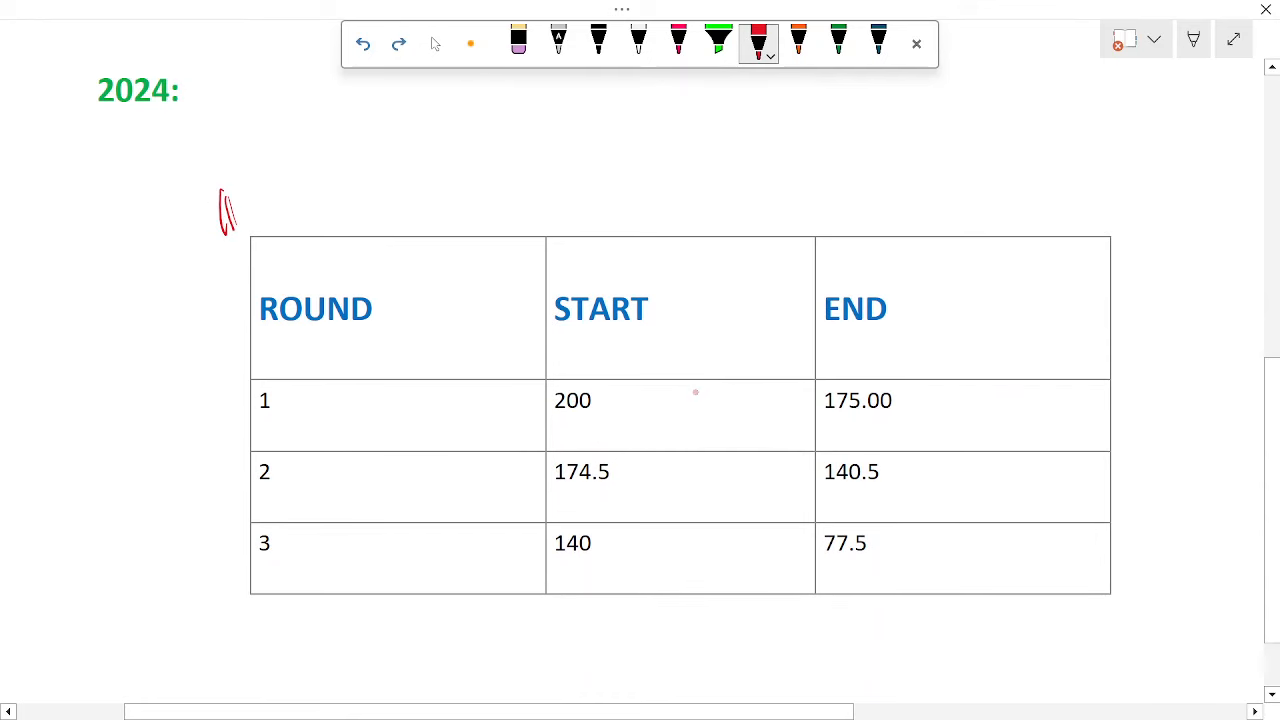
left_click(363, 44)
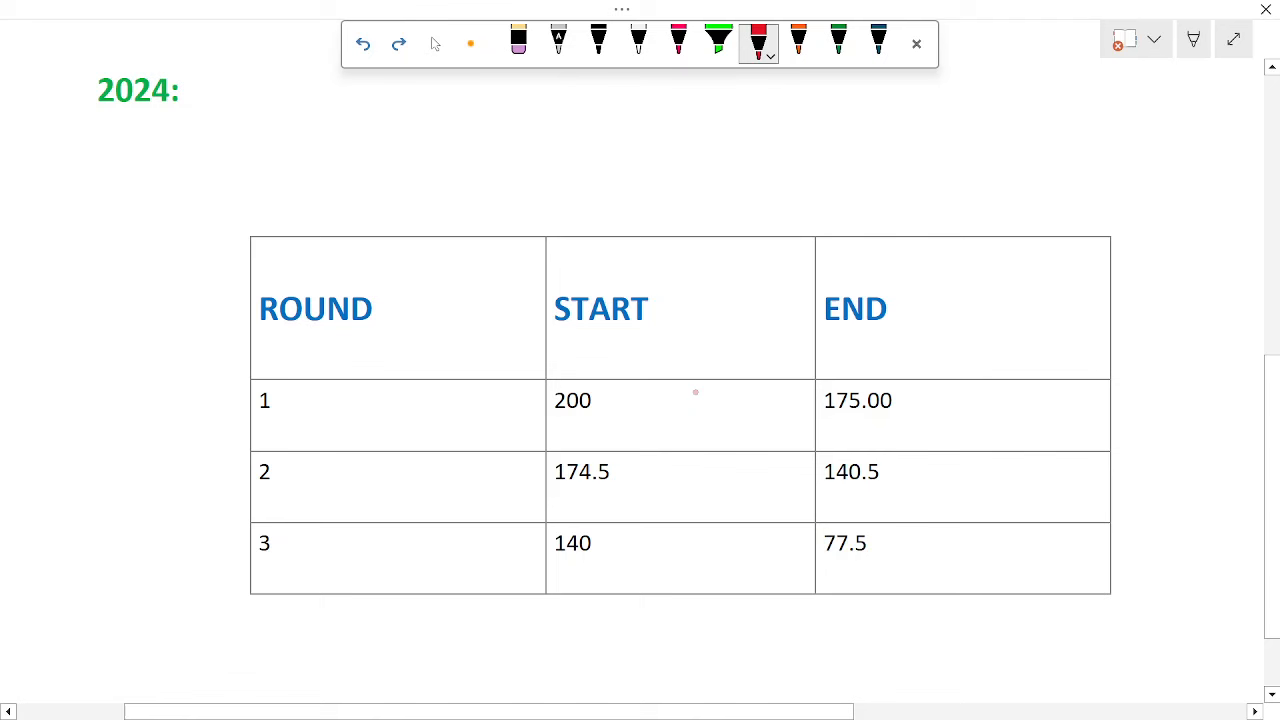
left_click(838, 40)
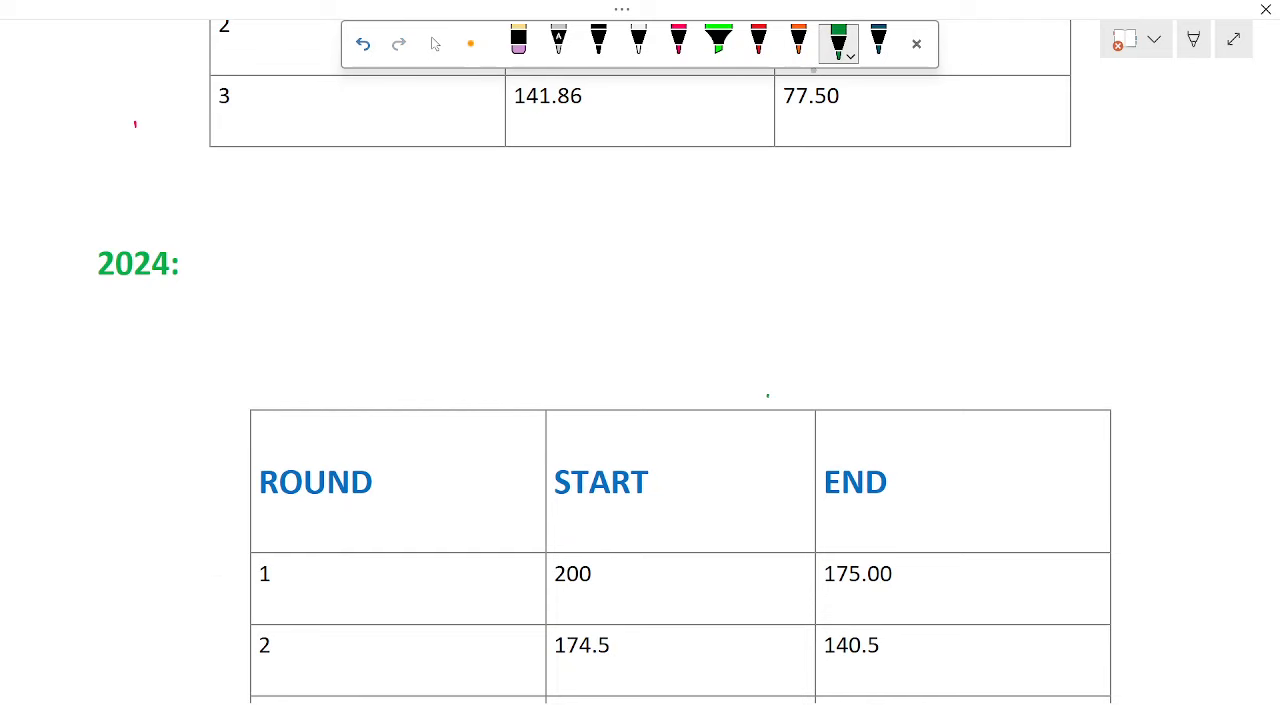
scroll("down", 3)
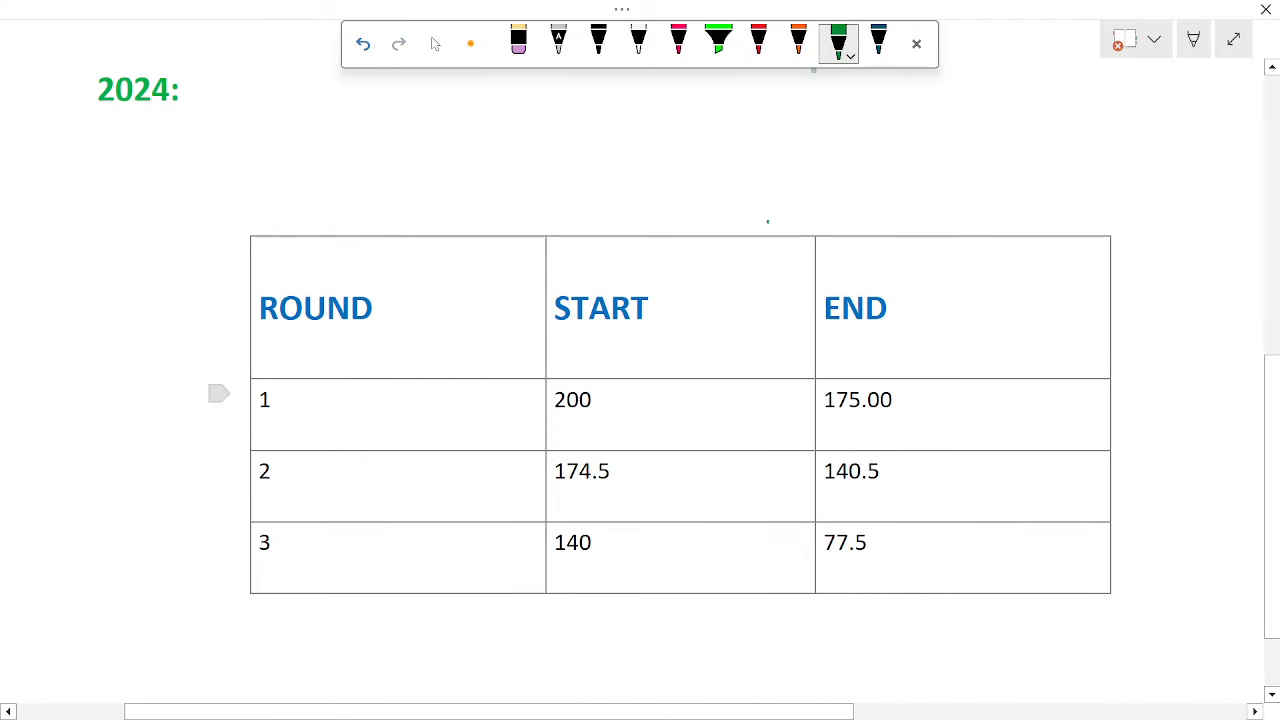
left_click_drag(815, 400, 910, 400)
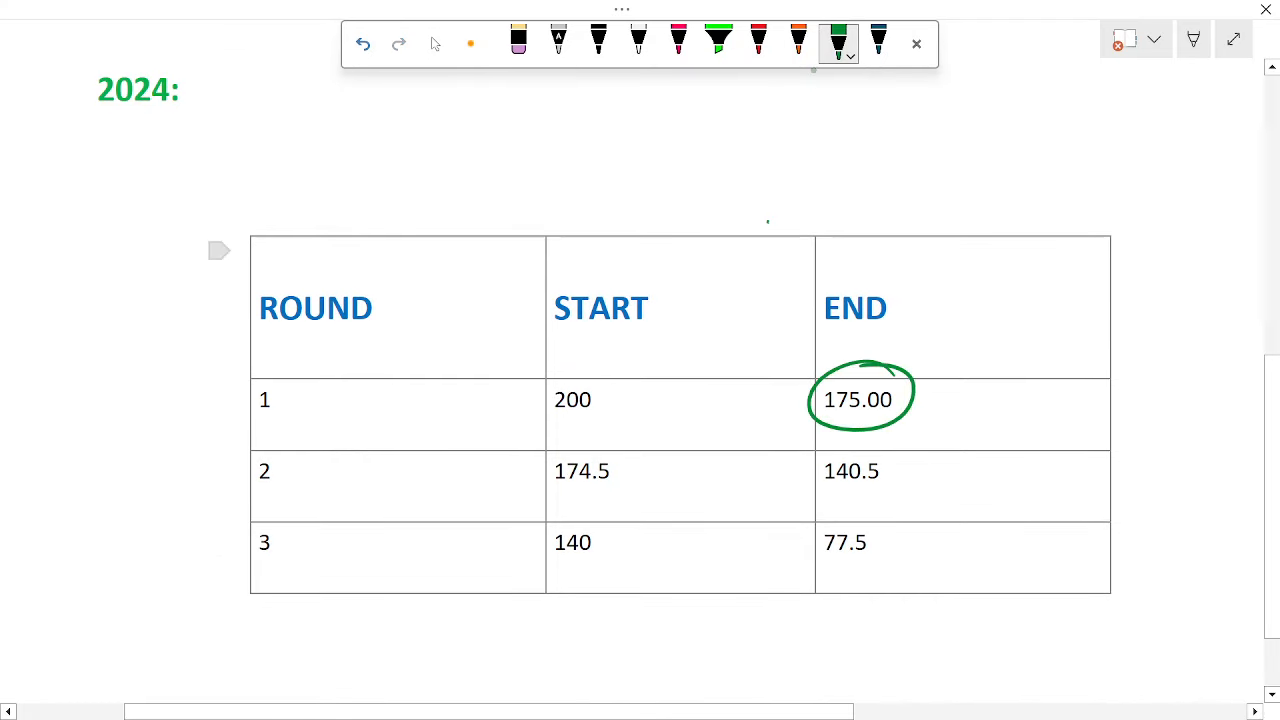
left_click(363, 44)
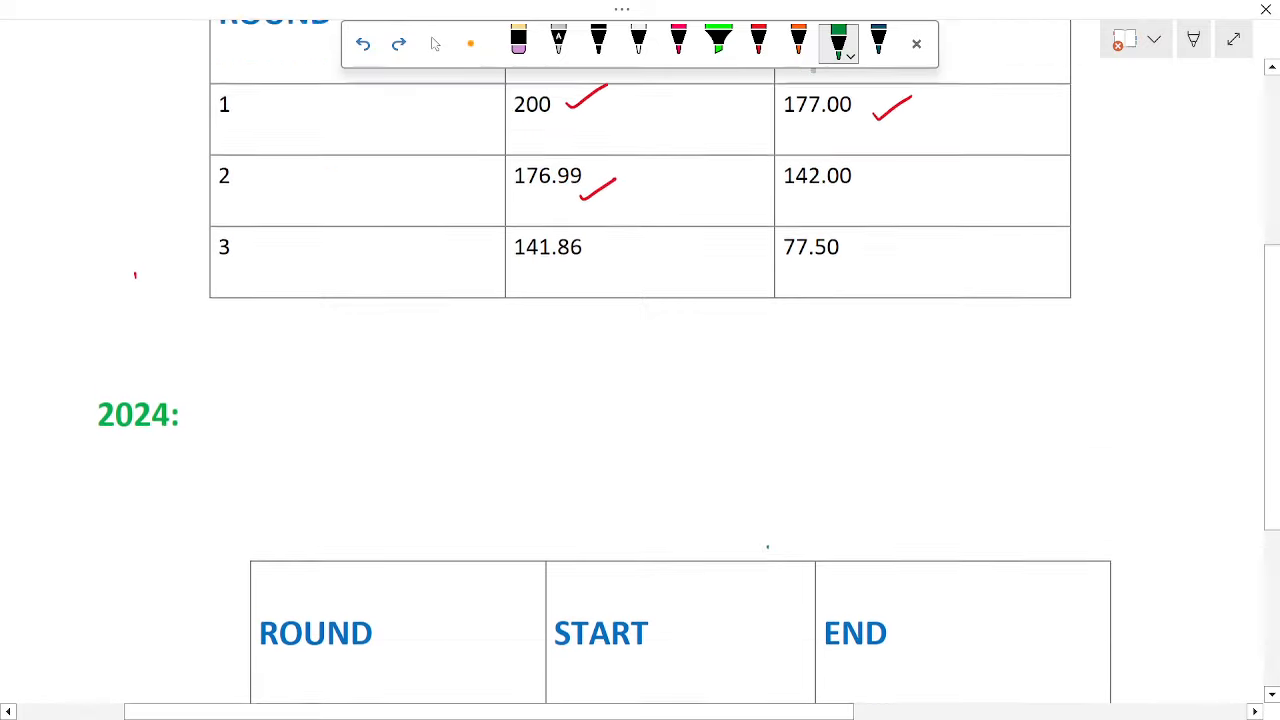
Draw and undo green circles around 140.5 and round 3 in the 2024 table
scroll("down", 3)
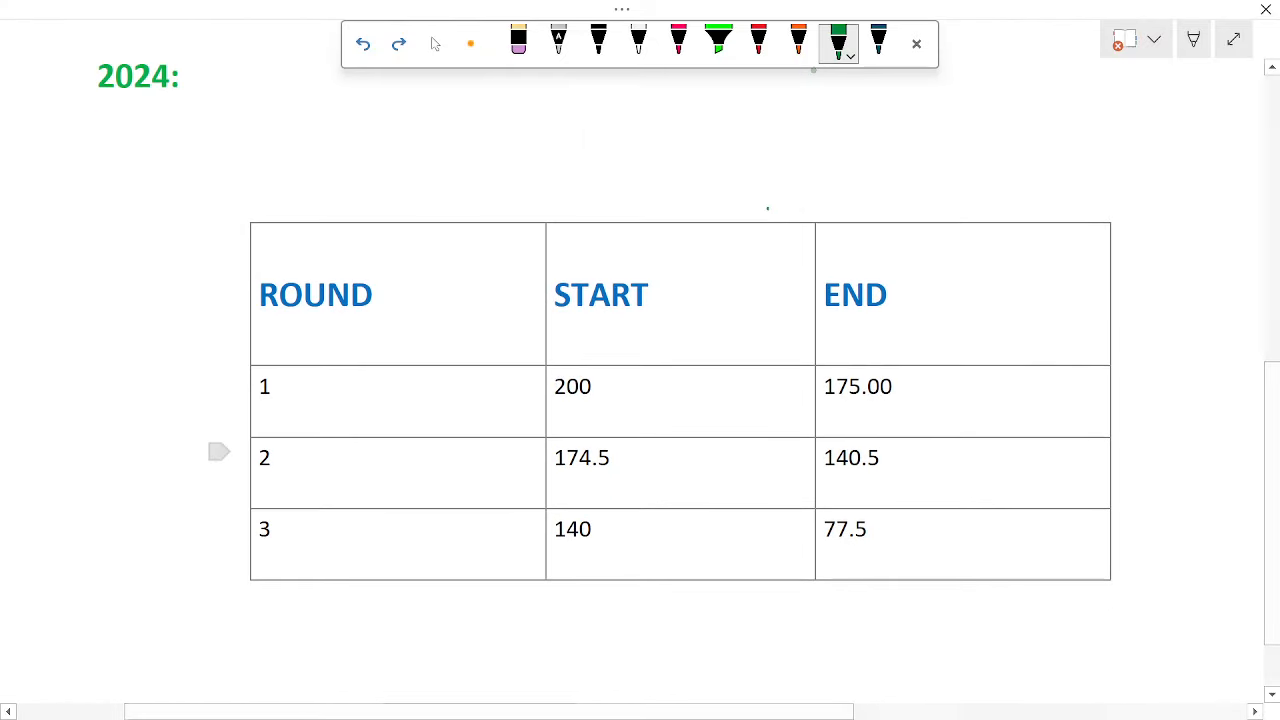
left_click_drag(810, 400, 885, 400)
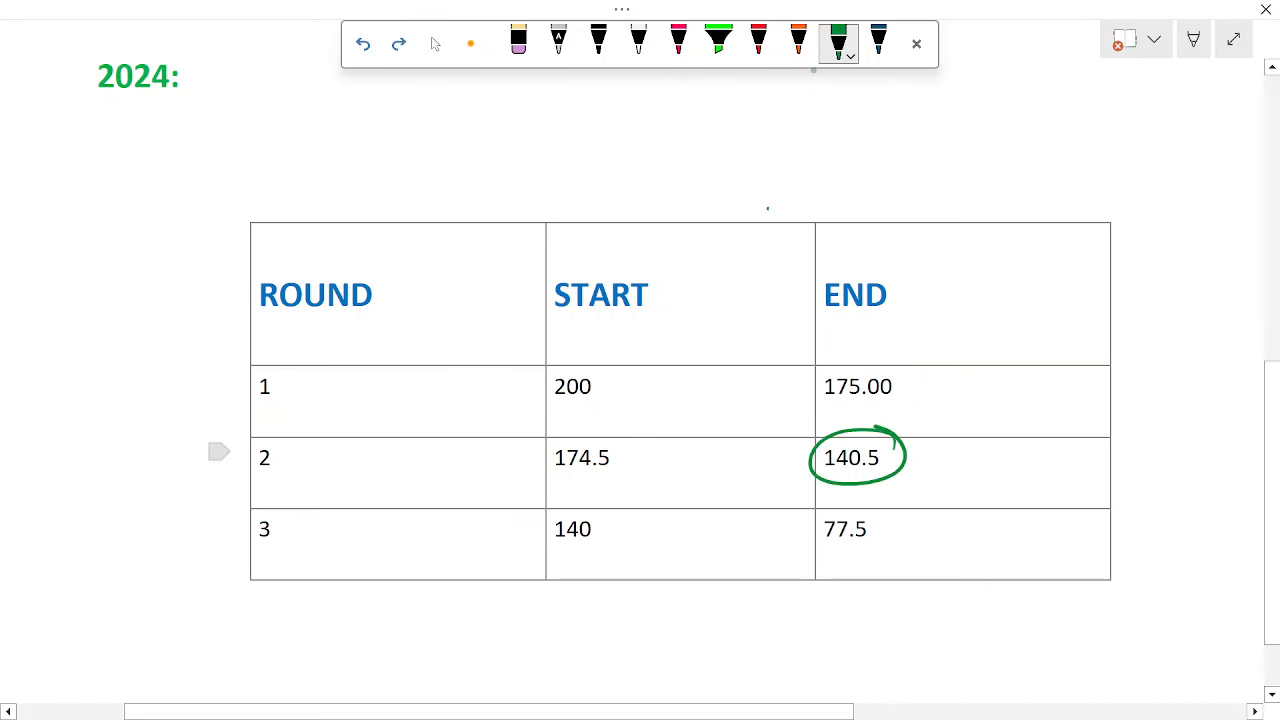
left_click(363, 43)
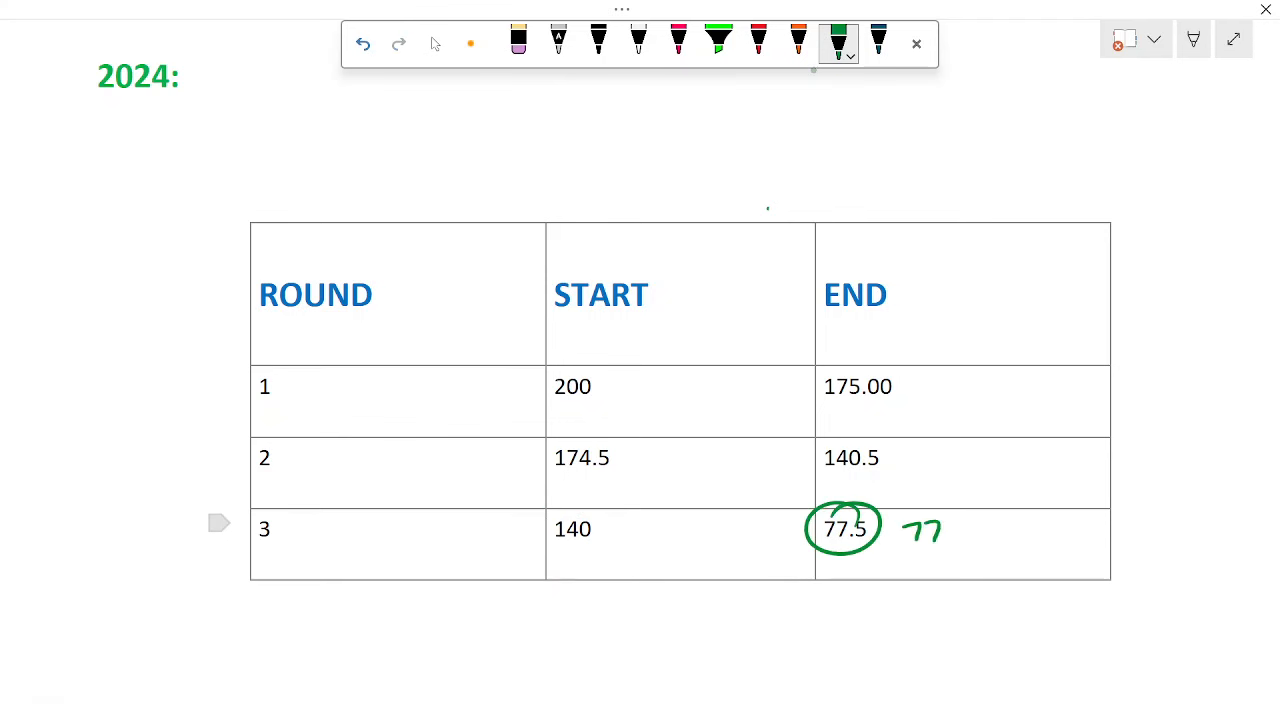
left_click_drag(250, 530, 290, 530)
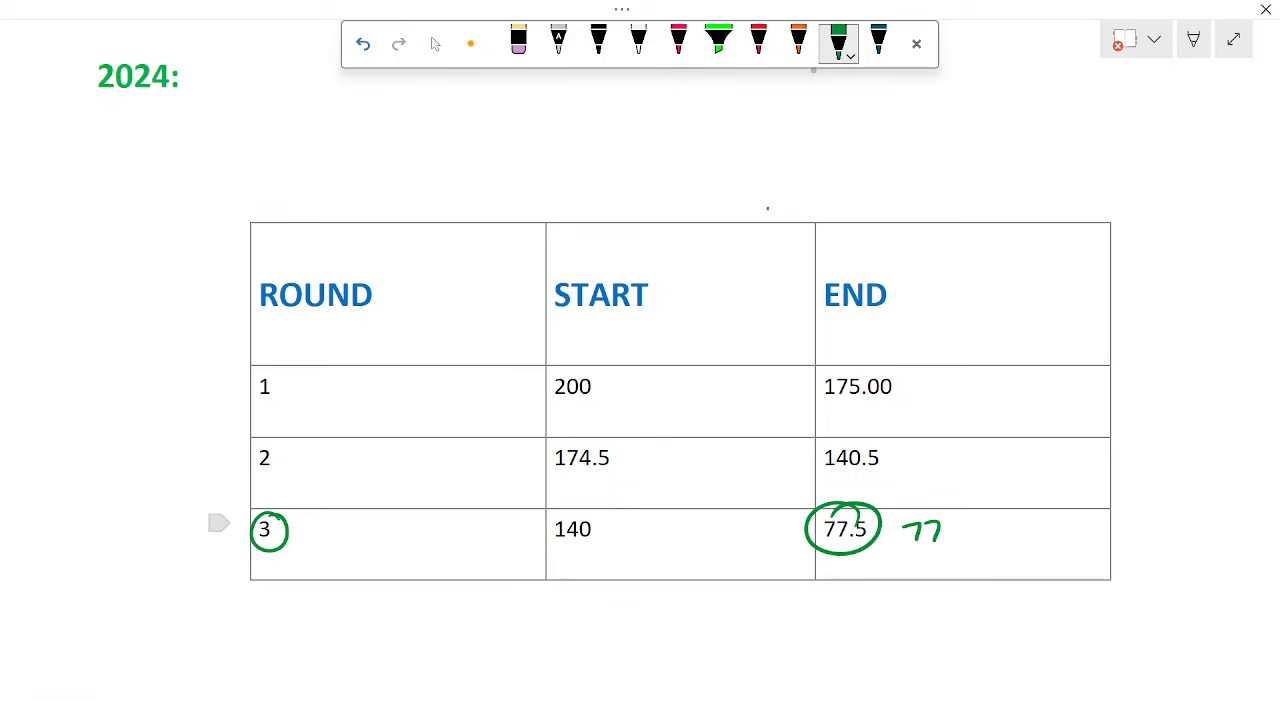
left_click(363, 43)
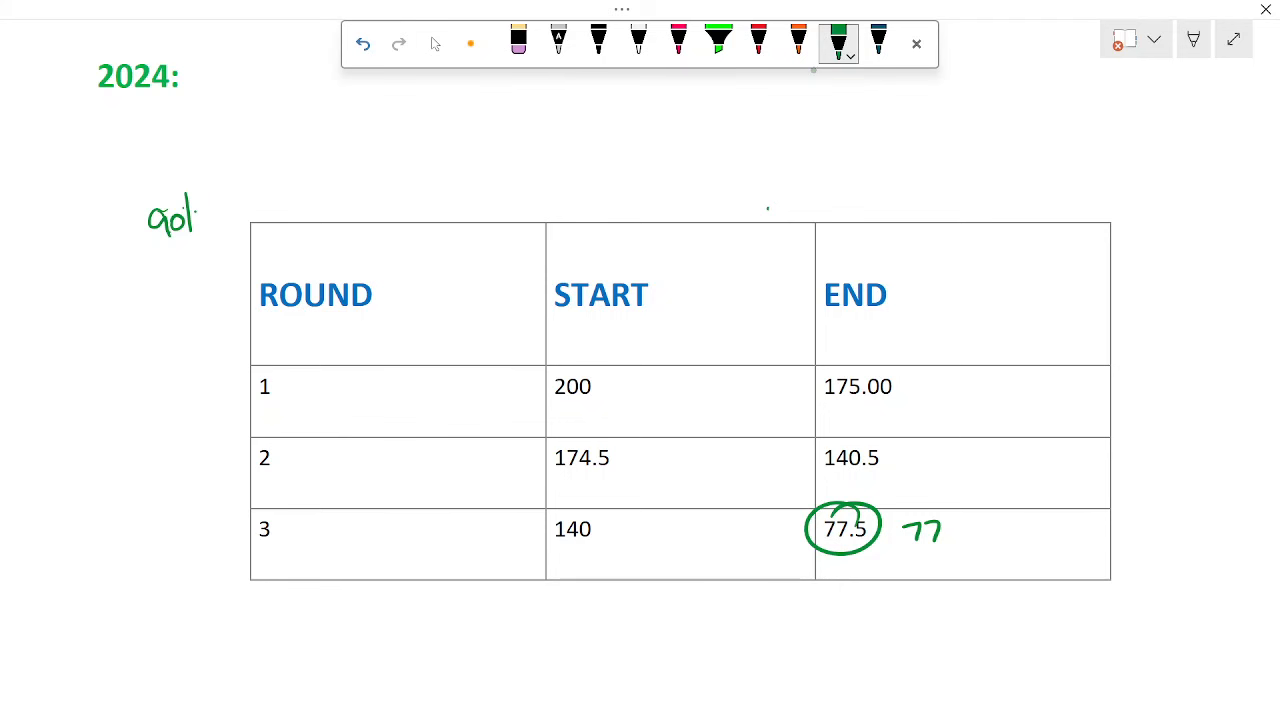
Double-underline 175.00 in the 2024 table and jot ±2, 177 and 173 beside it
left_click_drag(505, 375, 490, 480)
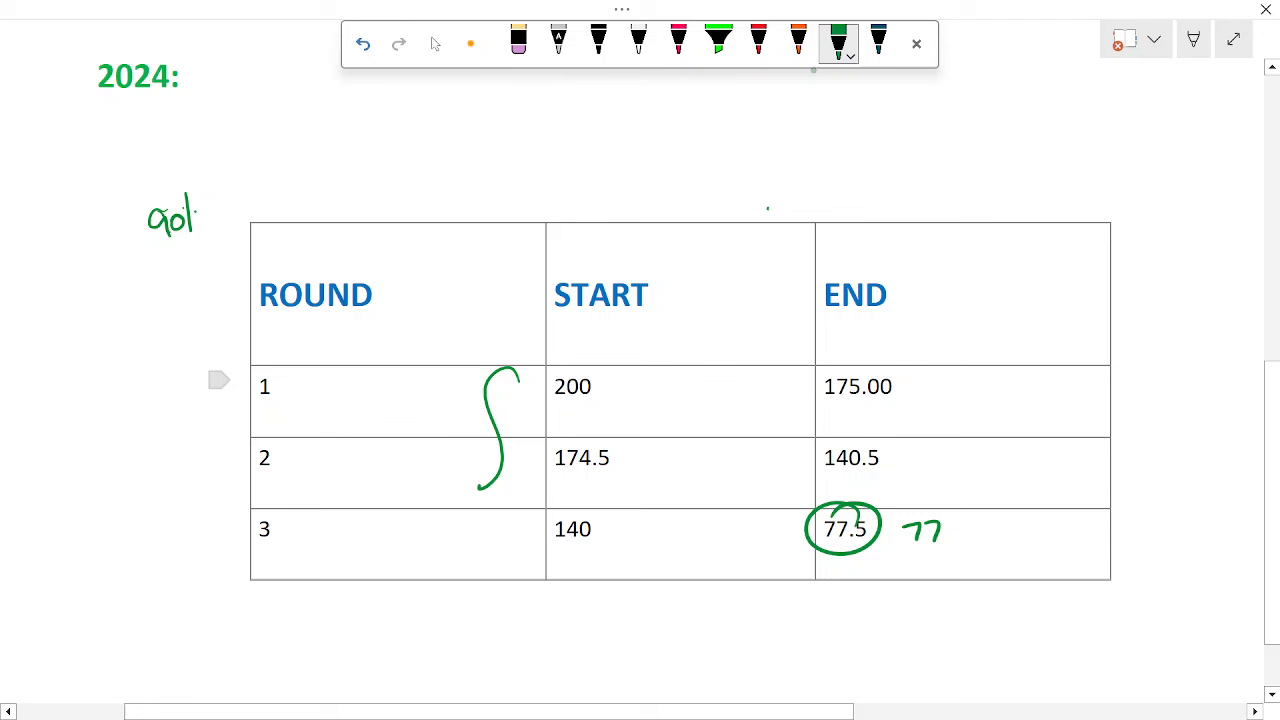
left_click(363, 44)
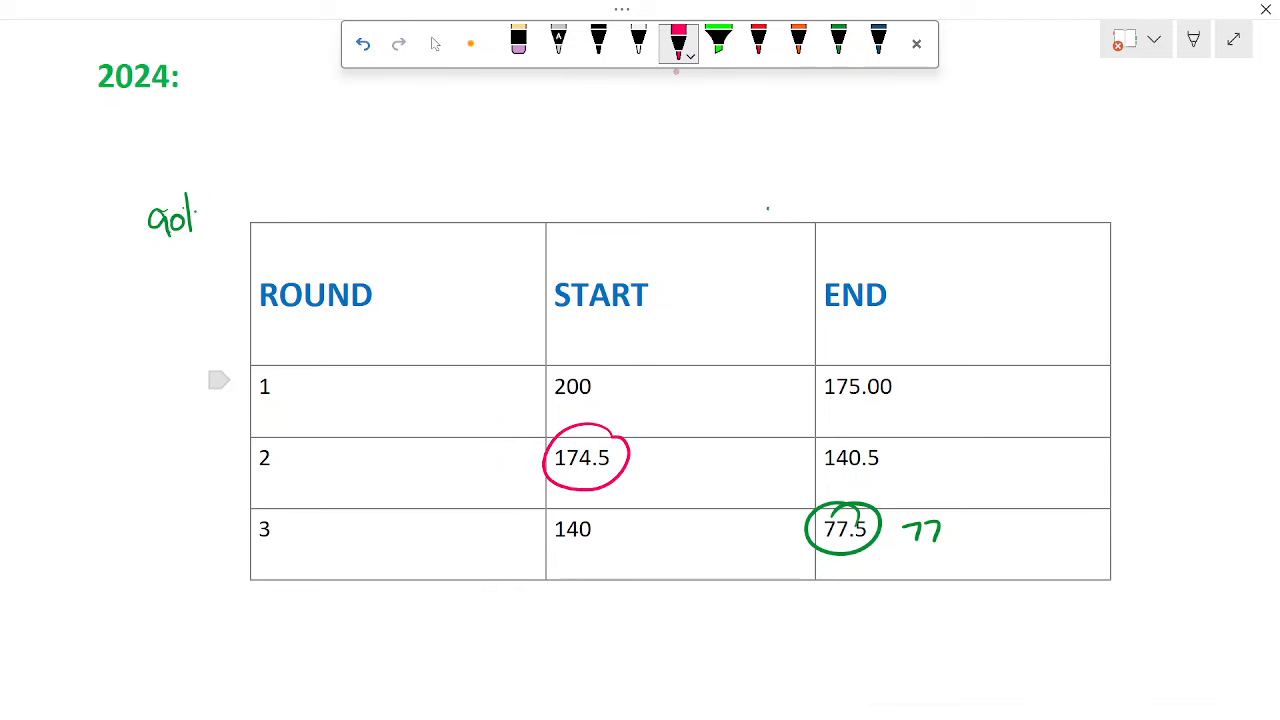
left_click(363, 44)
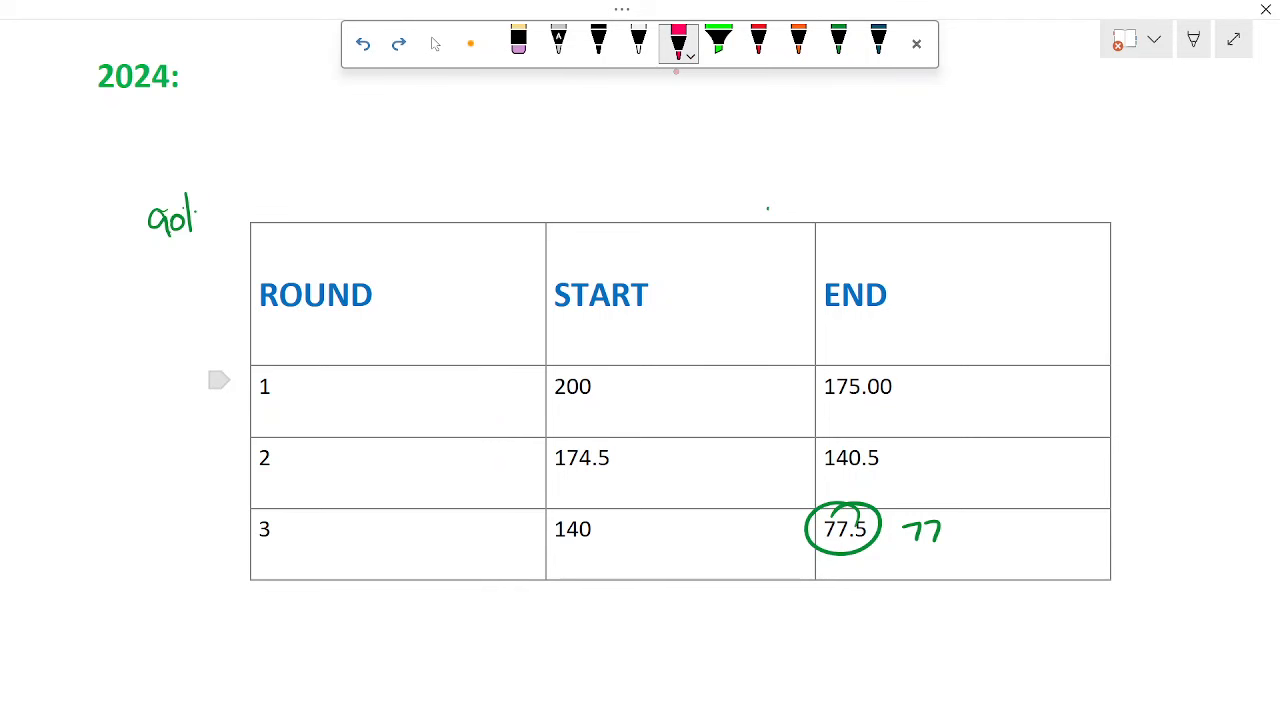
left_click_drag(245, 365, 290, 410)
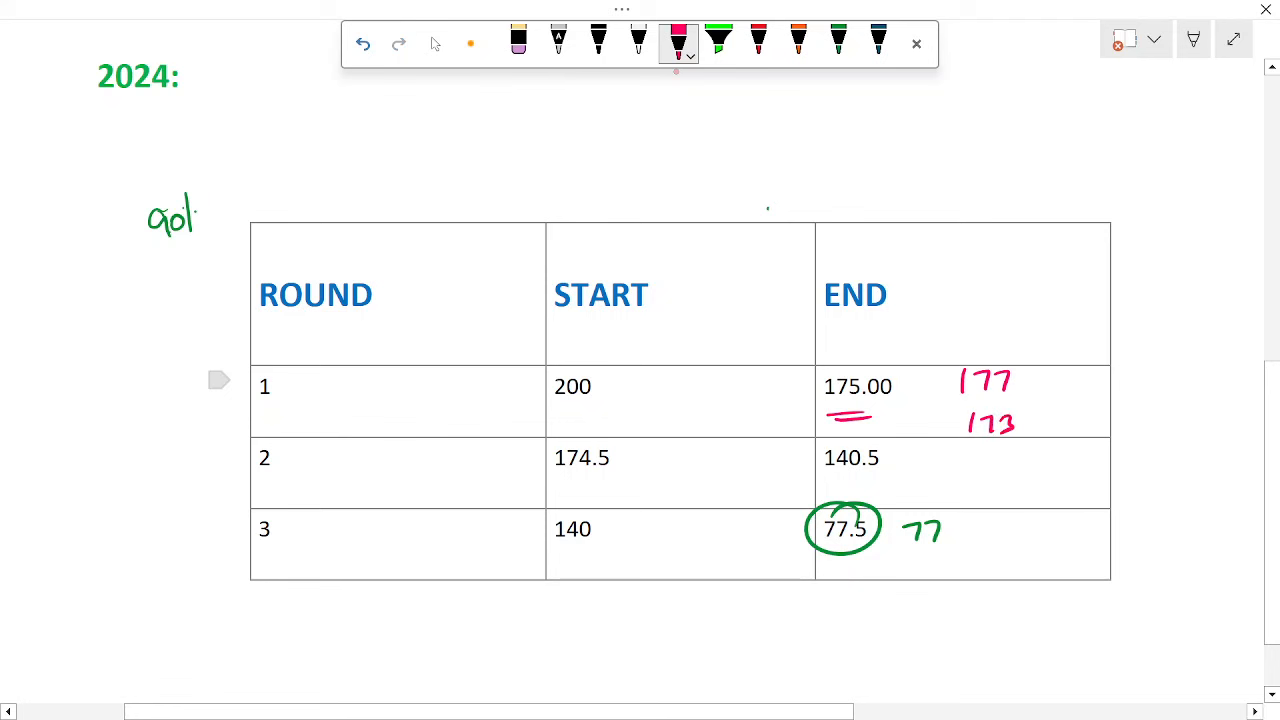
left_click_drag(910, 410, 950, 400)
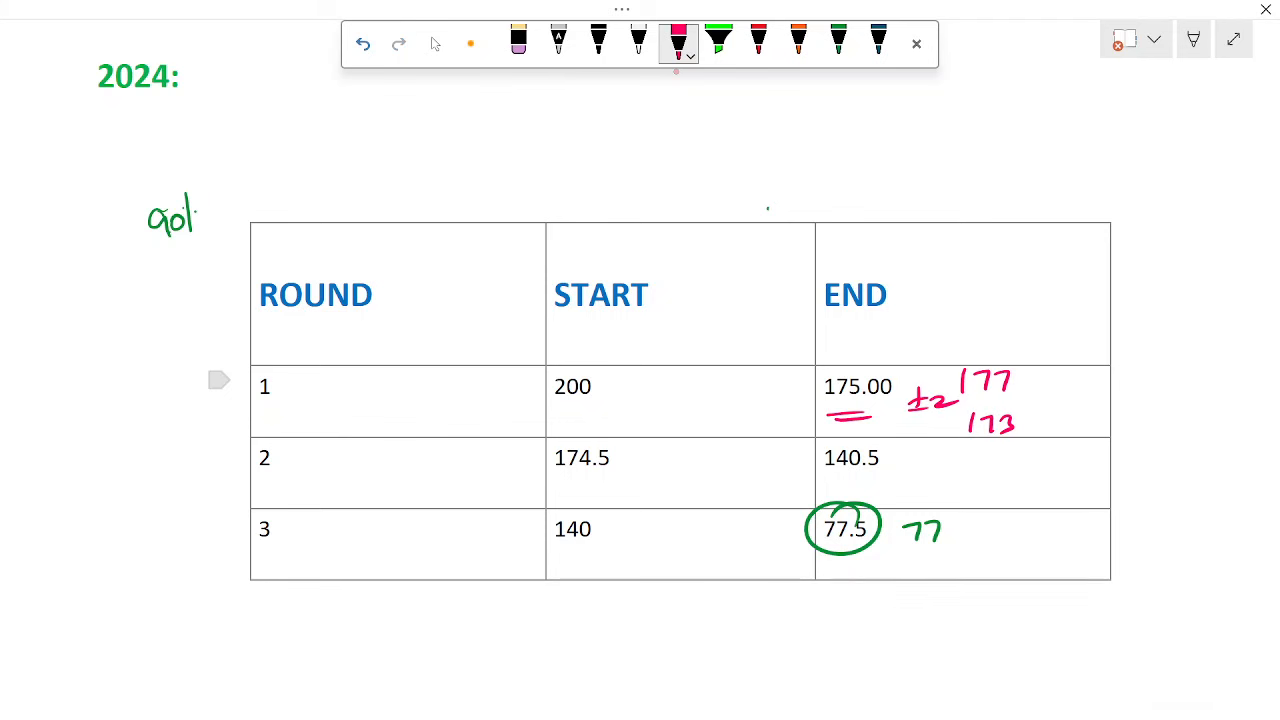